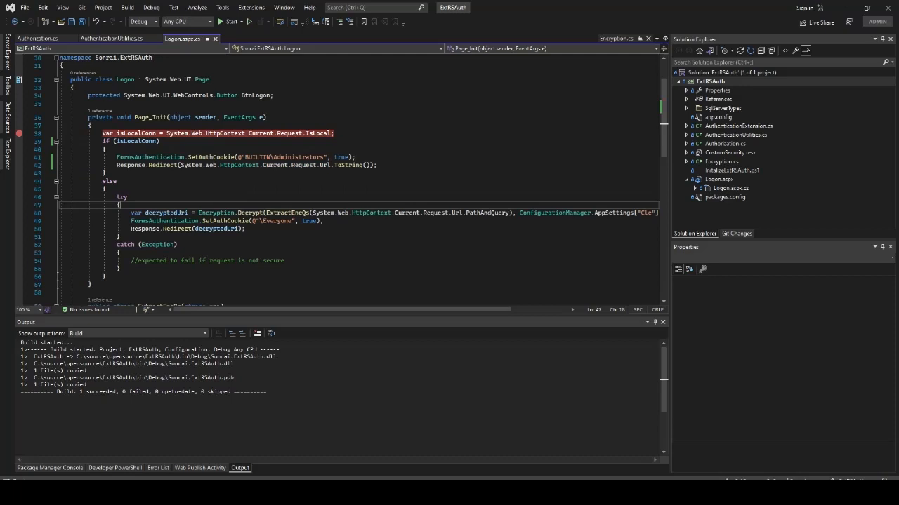
mouse_move(362, 165)
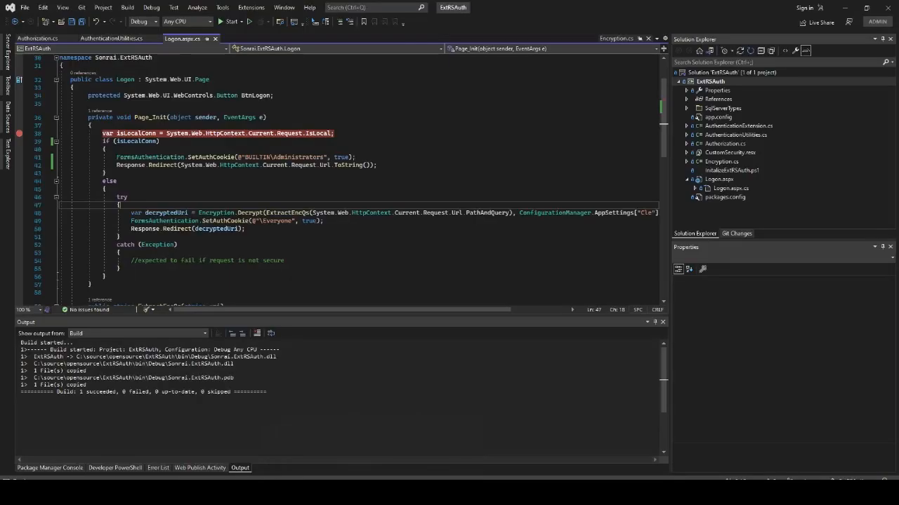
Filter Attach to Process for 'Reporting' and attach to ReportingServicesService.exe.
left_click(151, 8)
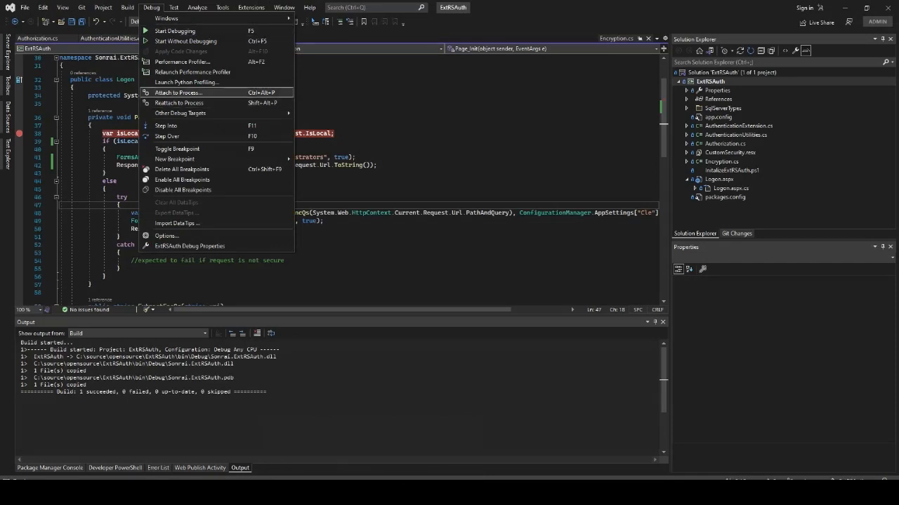
left_click(178, 93)
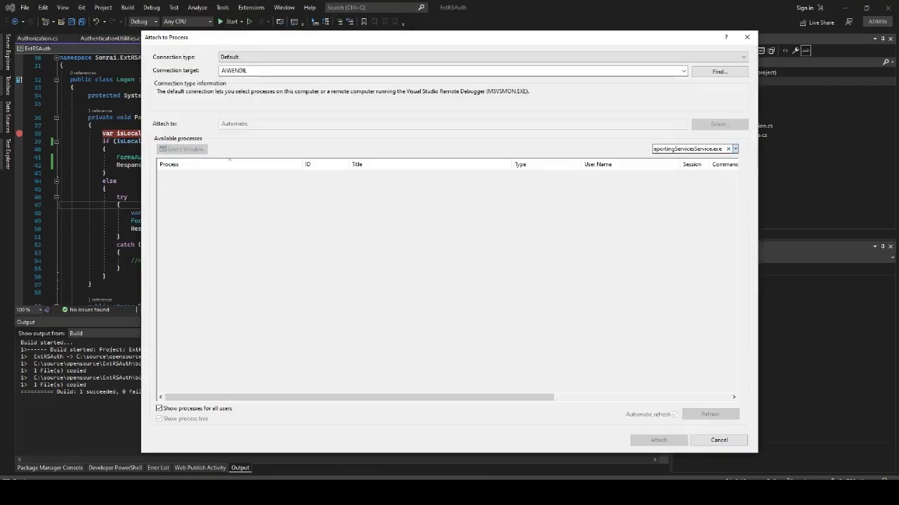
left_click(159, 419)
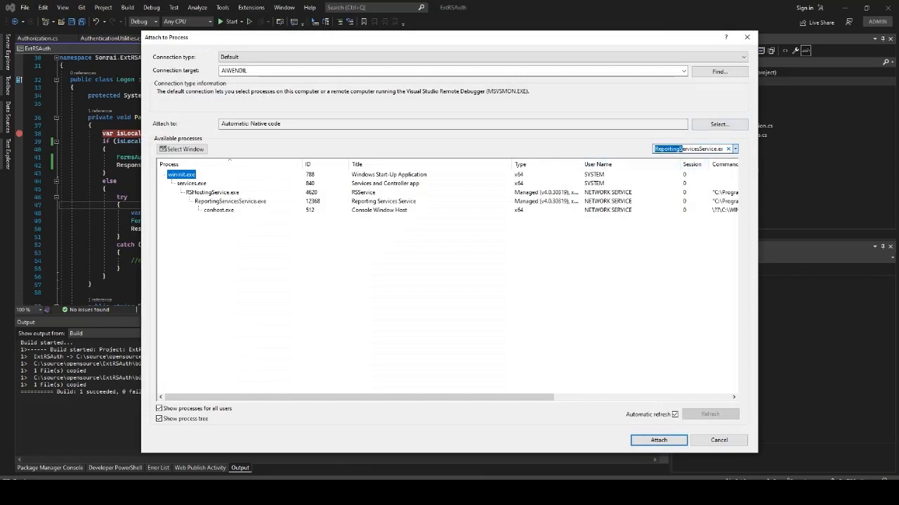
type("Reporting5")
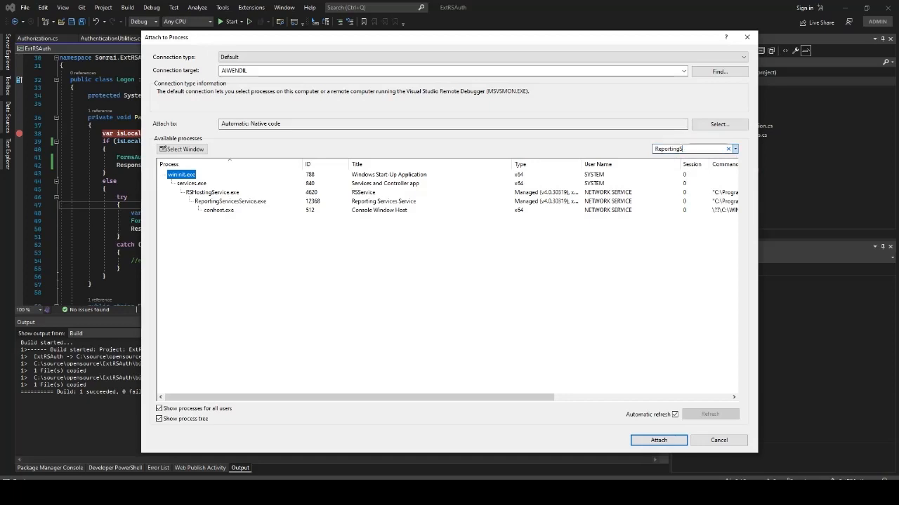
key("BackSpace")
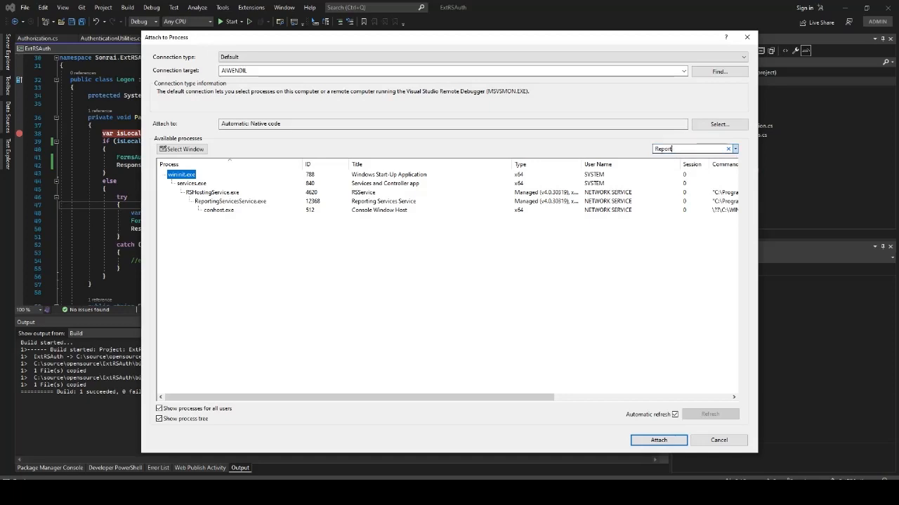
left_click(230, 201)
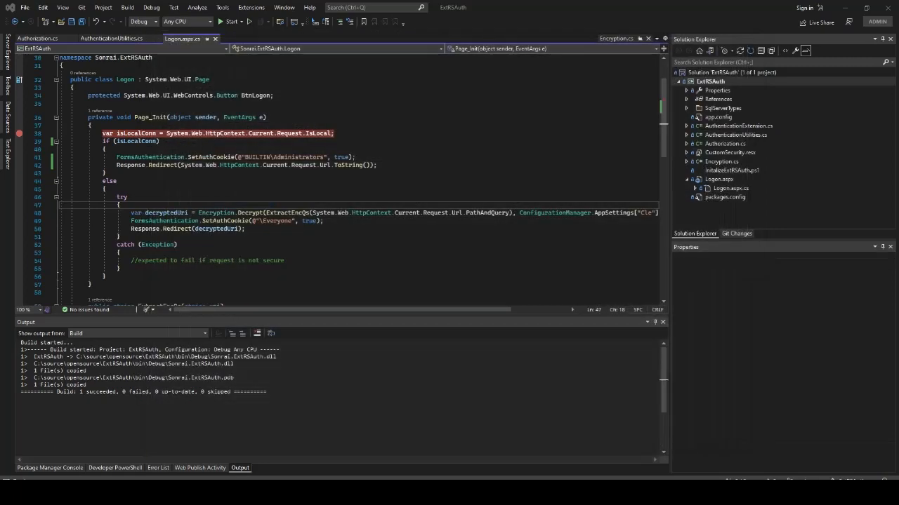
Let the logon request paused at the Page_Init isLocalConn check continue running.
left_click(230, 21)
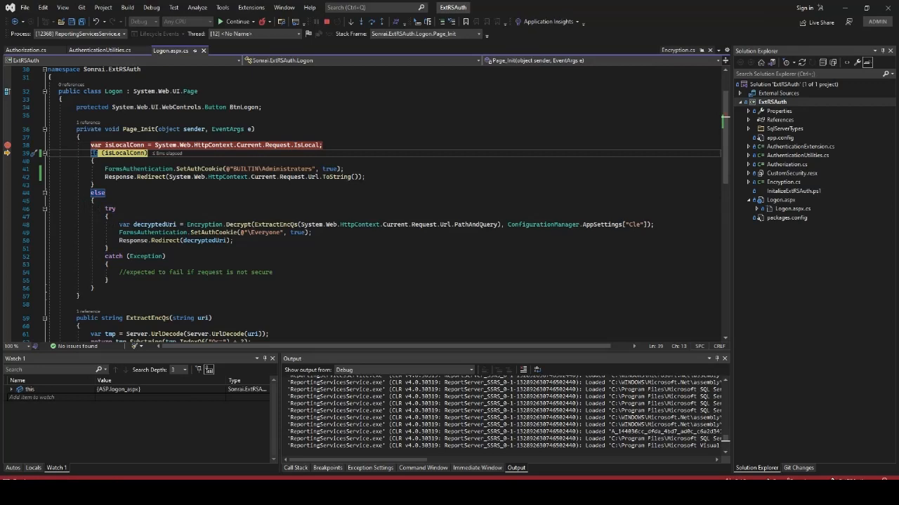
key("F10")
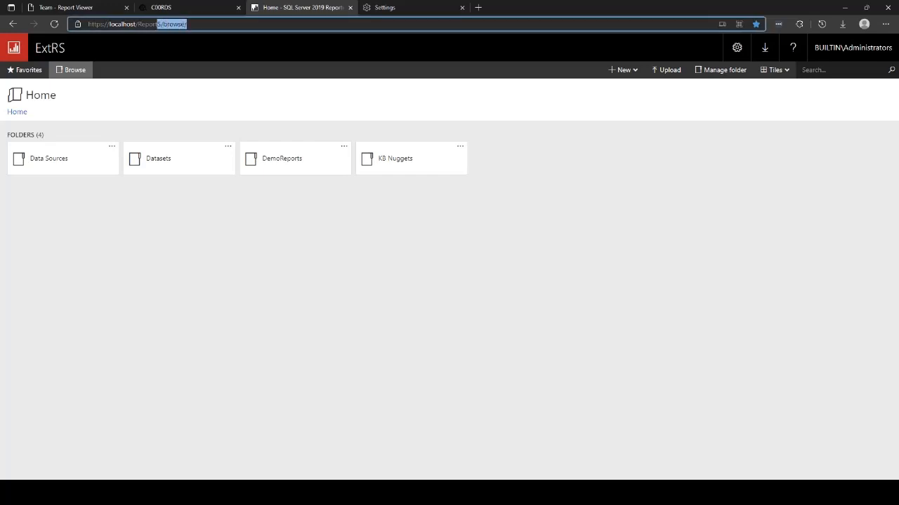
Bring up the ExtRS portal Home page at localhost/Reports/browse with its four folders.
left_click(133, 24)
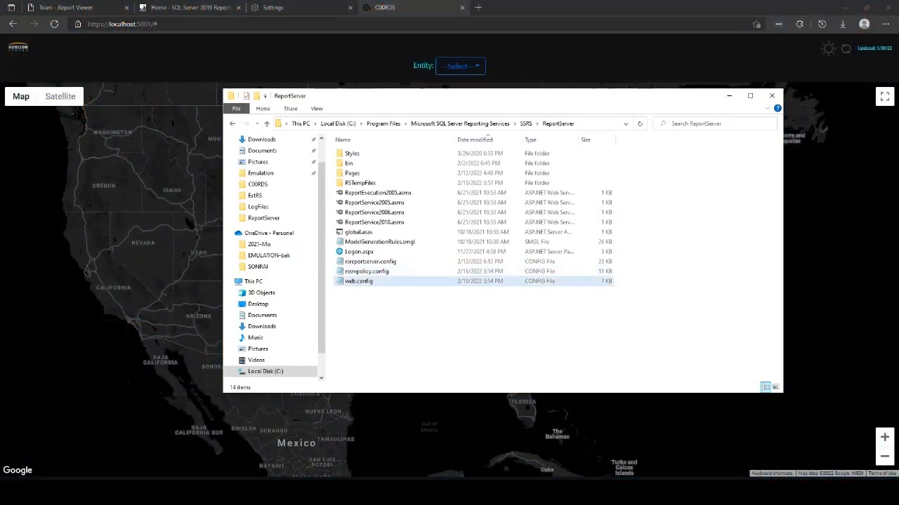
Select web.config in the ReportServer folder, then bring up the COORDS web project.
left_click(358, 281)
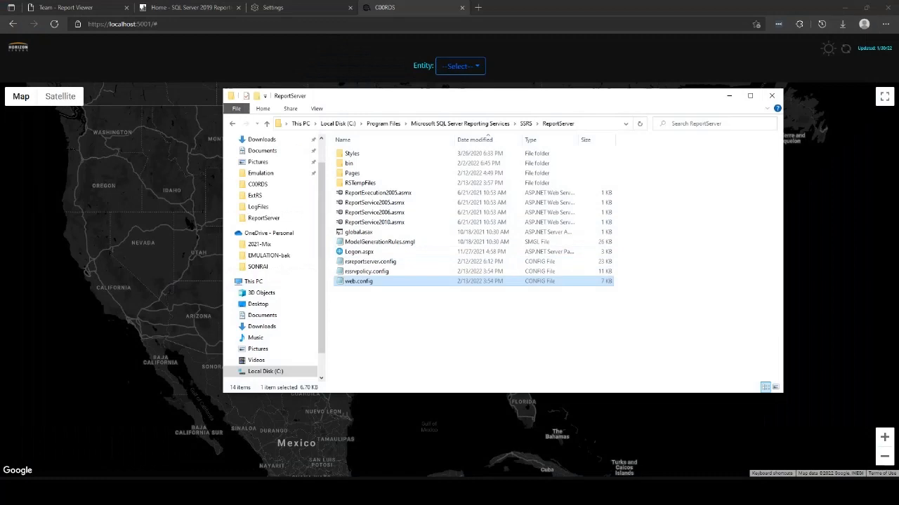
left_click(771, 96)
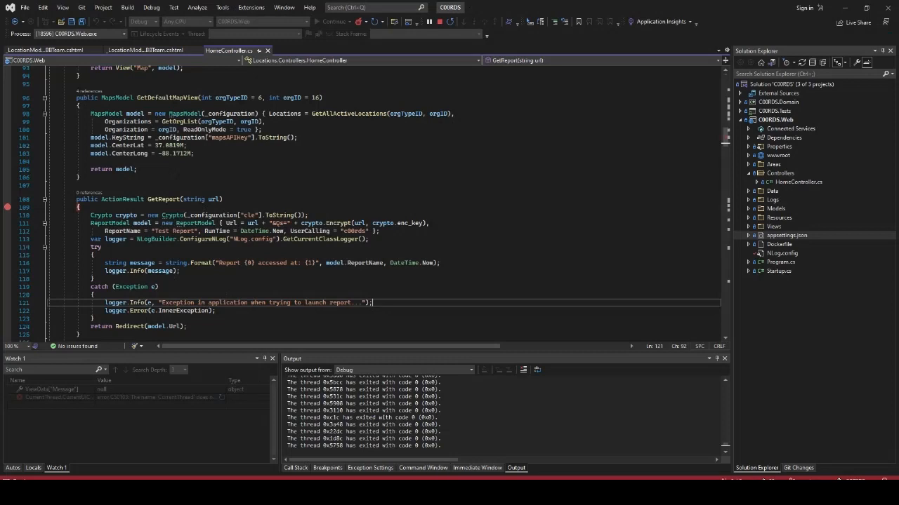
Inspect the crypto variable in HomeController.GetReport and step over its next lines.
scroll("down", 3)
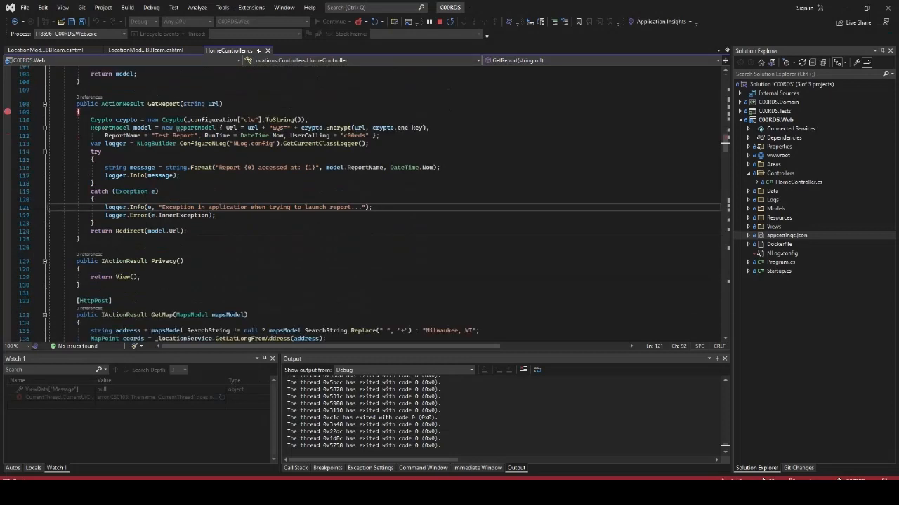
double_click(211, 120)
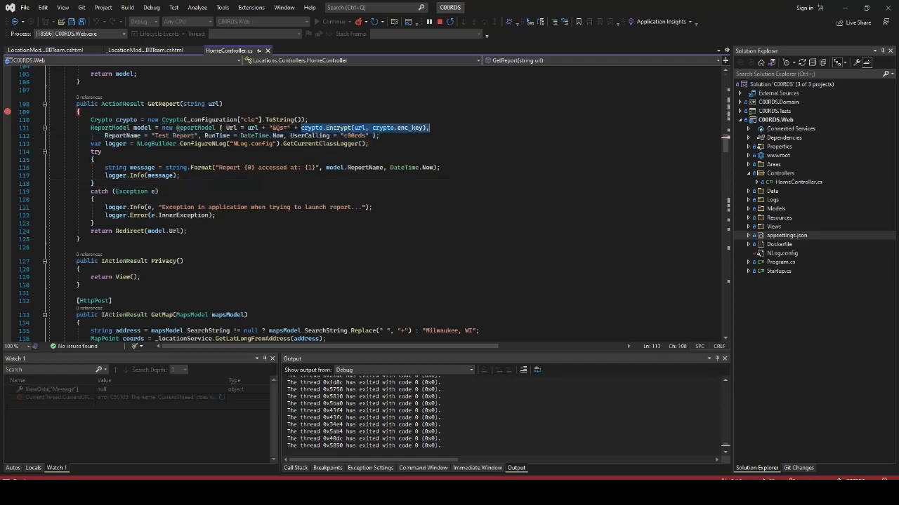
double_click(126, 120)
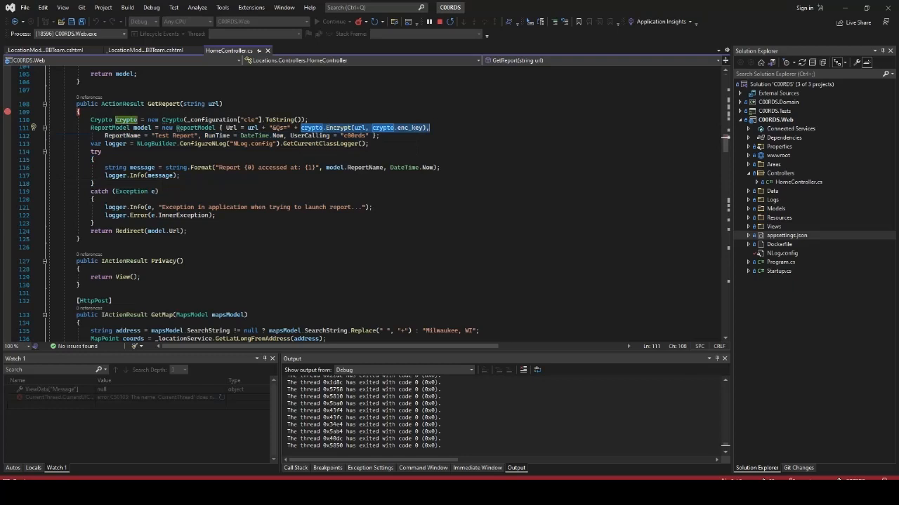
left_click(100, 231)
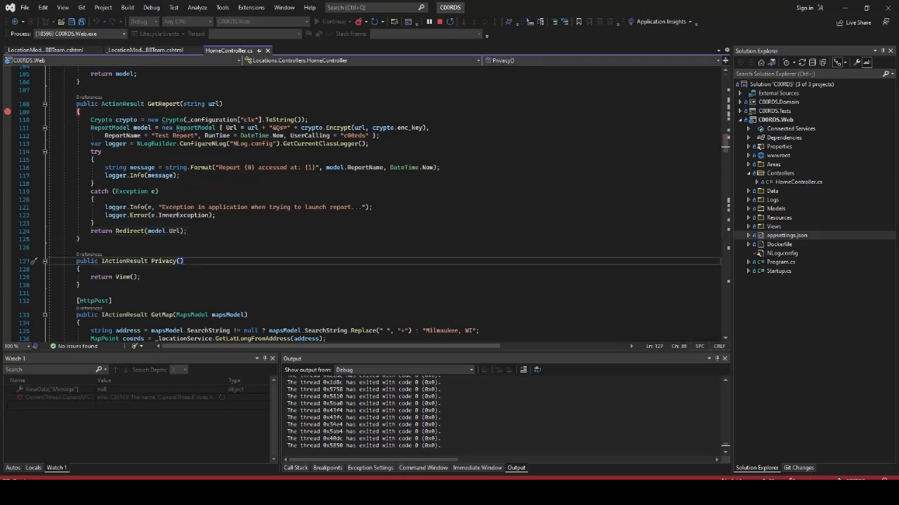
left_click(413, 7)
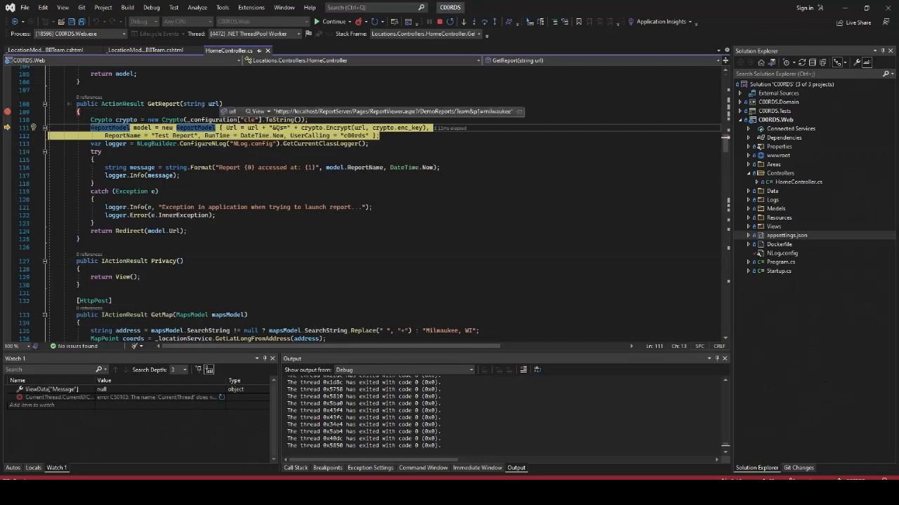
key("F10")
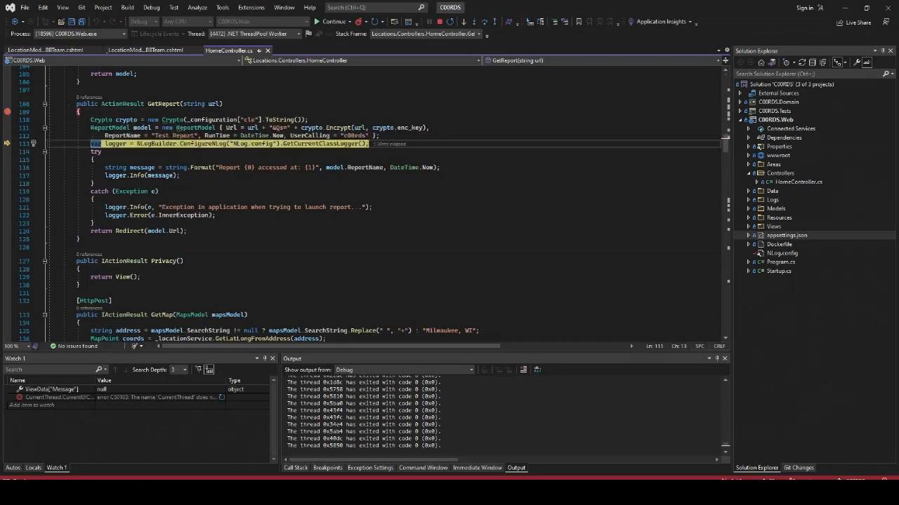
key("F10")
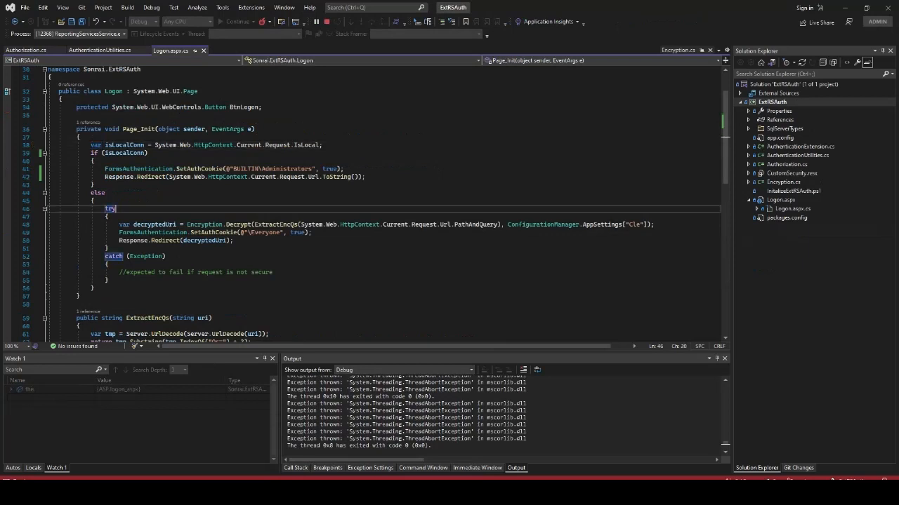
Set a breakpoint on line 39's if (isLocalConn) in Logon.aspx.cs Page_Init.
left_click(7, 153)
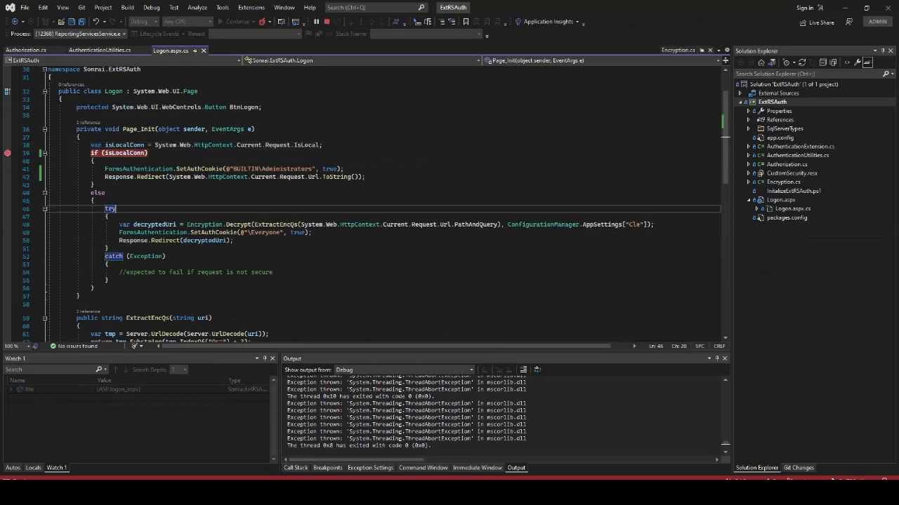
left_click(476, 468)
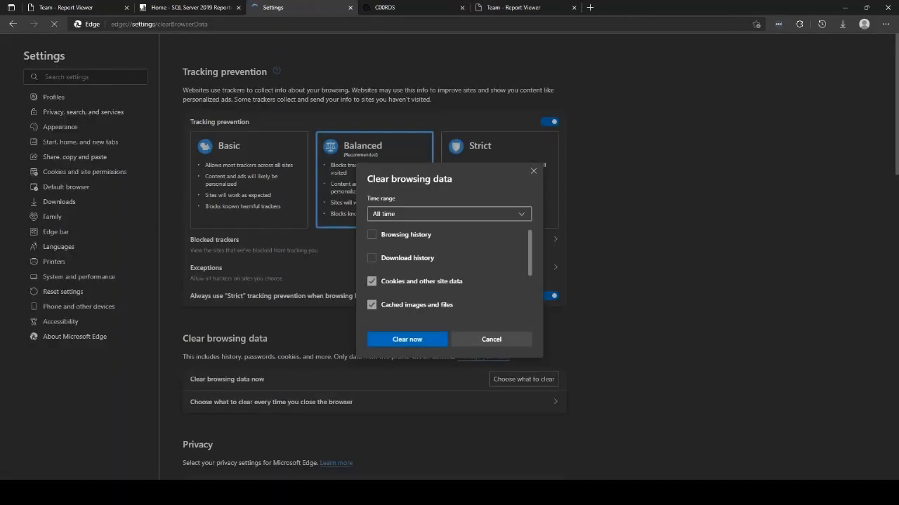
Clear all-time cookies and cached images in Edge and return to the other tab.
left_click(407, 339)
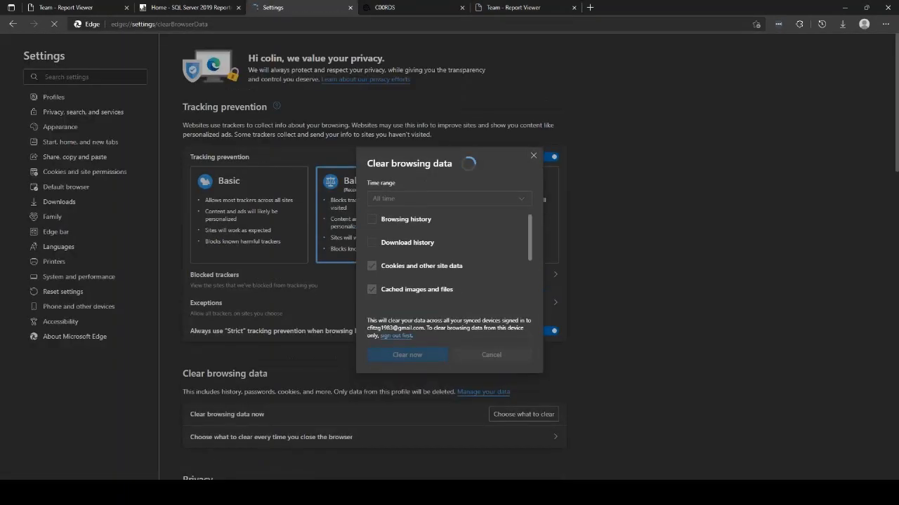
left_click(491, 355)
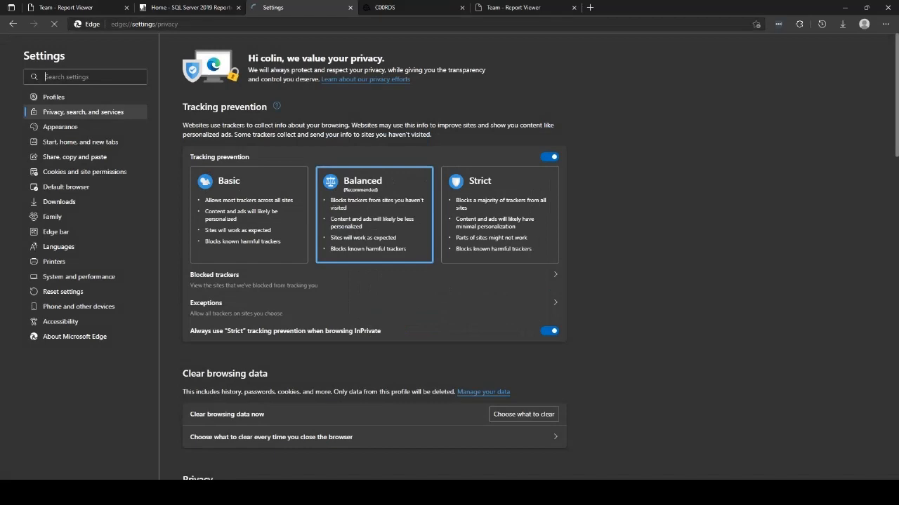
left_click(302, 8)
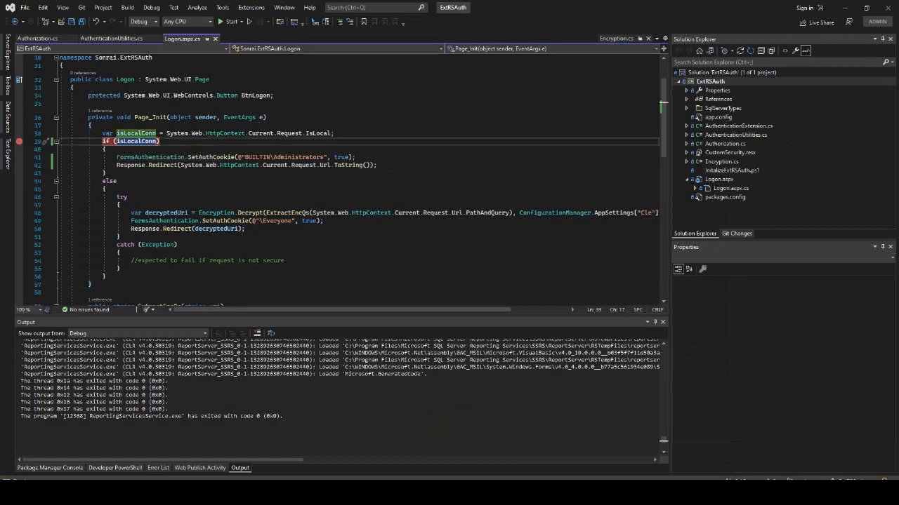
Change the line 39 condition to if (!isLocalConn).
type("!")
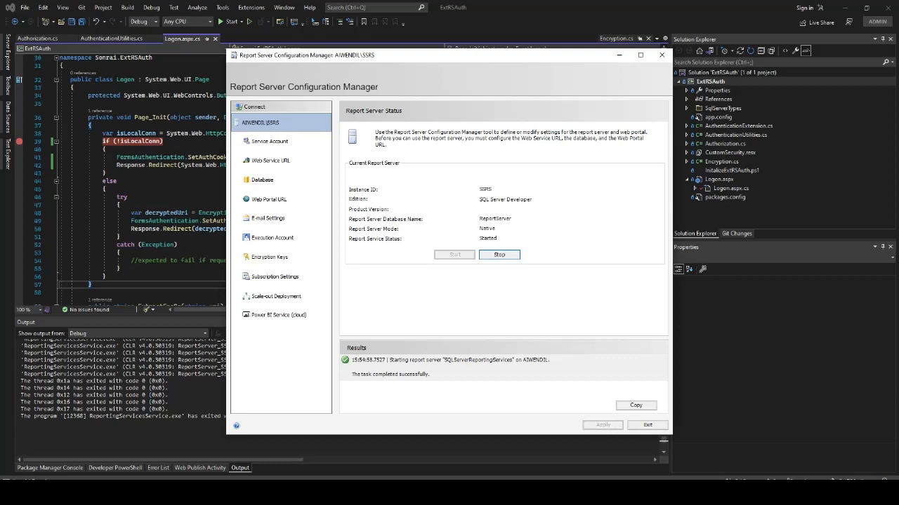
Stop the Reporting Services service and start it again to load the rebuilt extension.
left_click(499, 254)
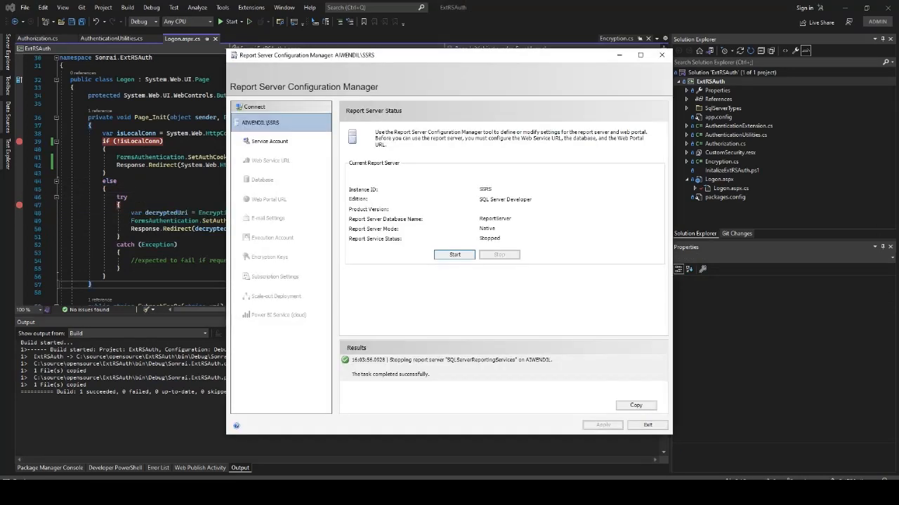
left_click(454, 254)
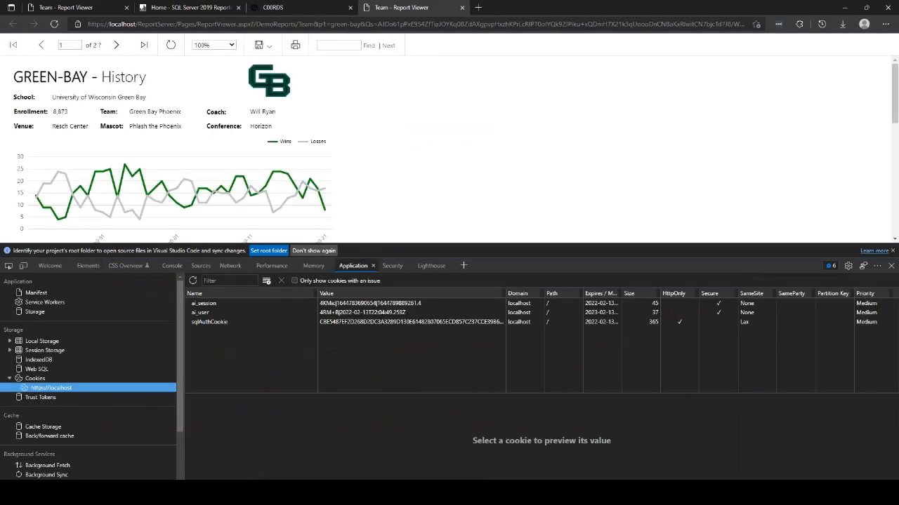
Clear Edge's cookies and cache again and close the Report Viewer tab.
left_click(210, 322)
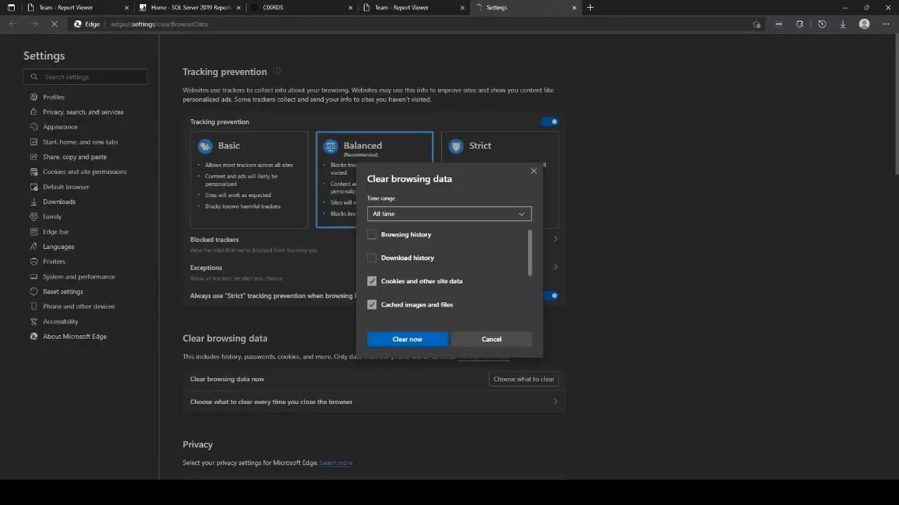
left_click(407, 339)
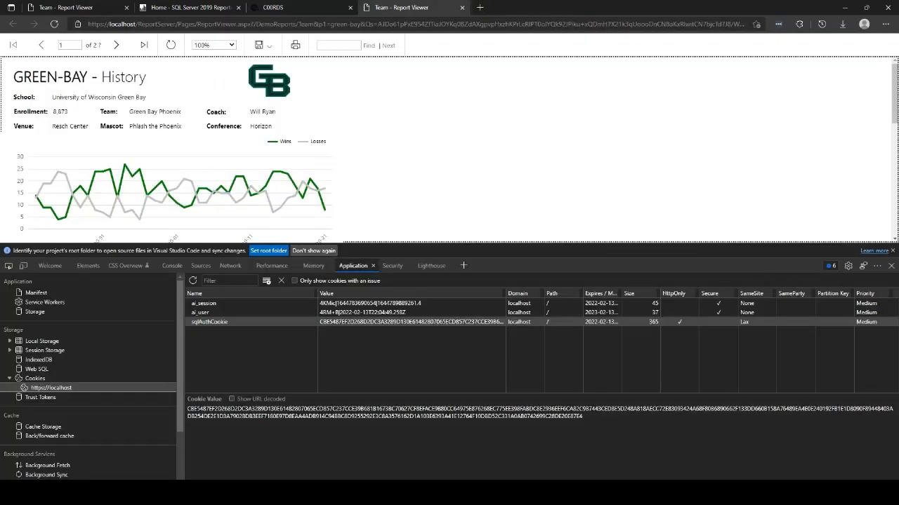
mouse_move(410, 7)
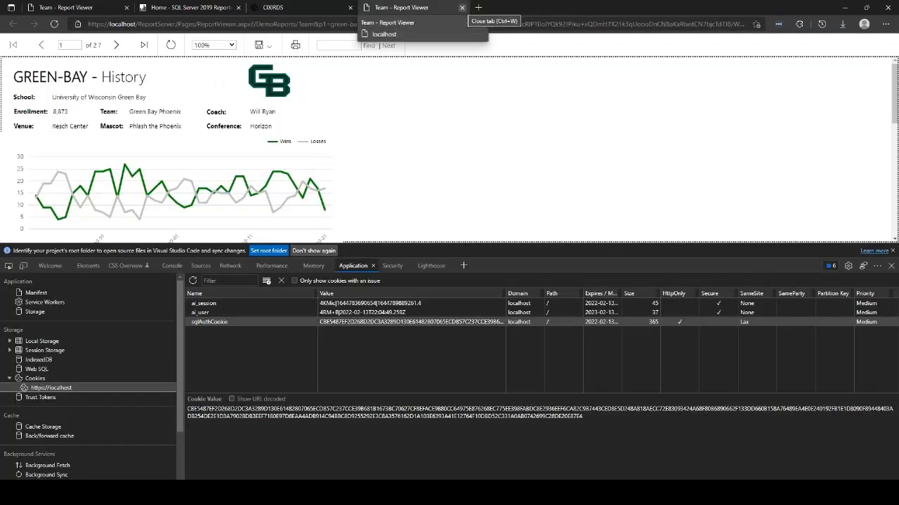
left_click(295, 7)
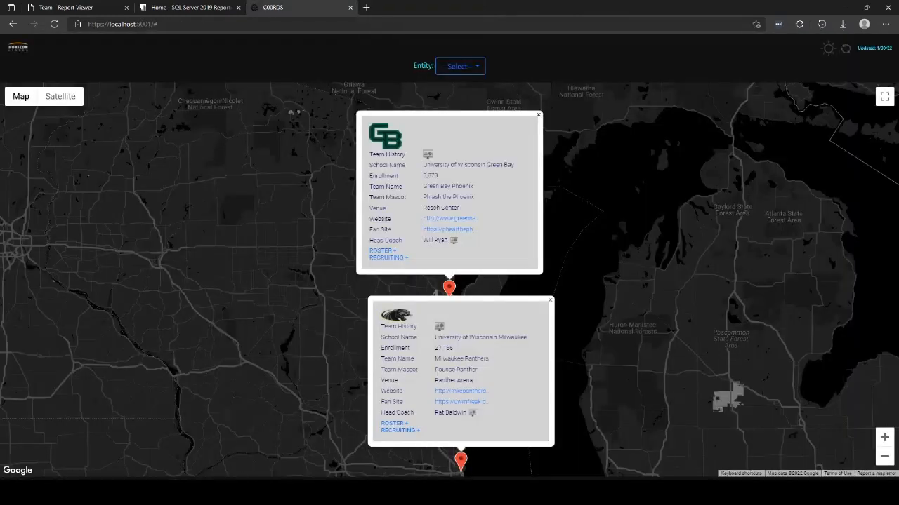
Request the Green Bay team history report and step past the !isLocalConn check into the else branch.
left_click(459, 65)
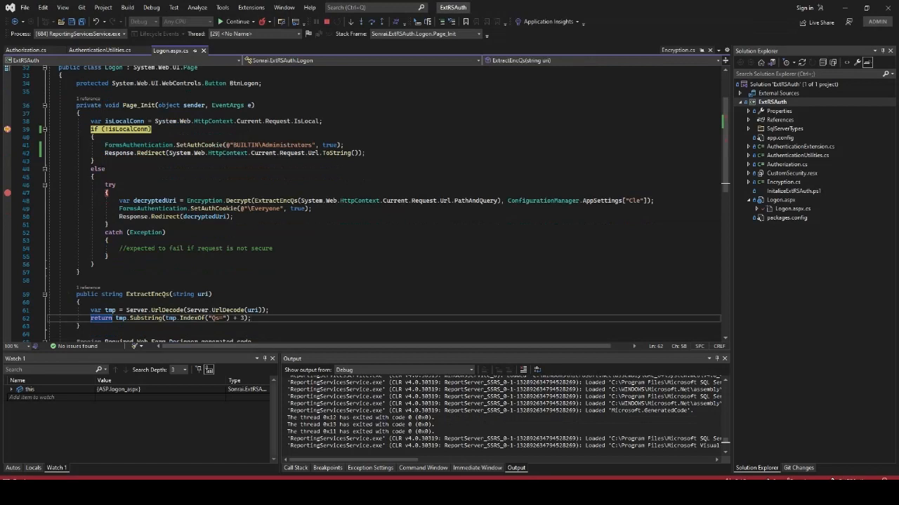
key("F10")
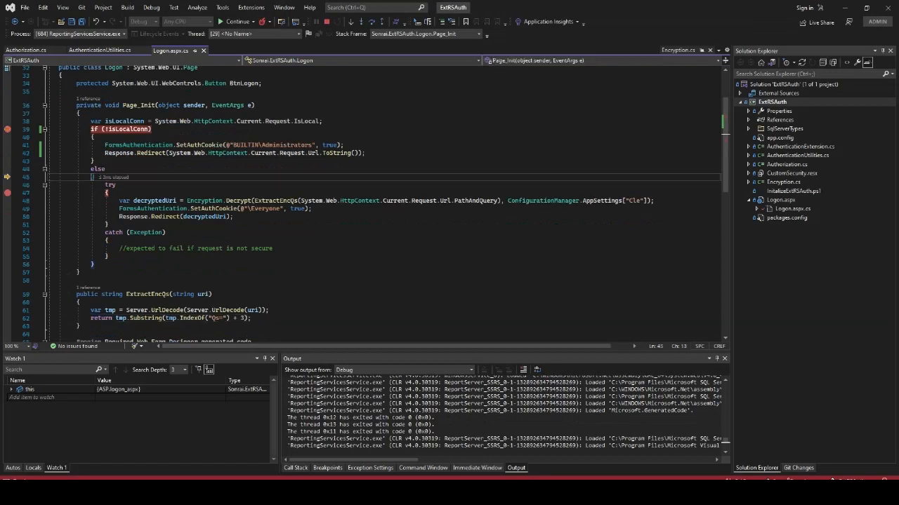